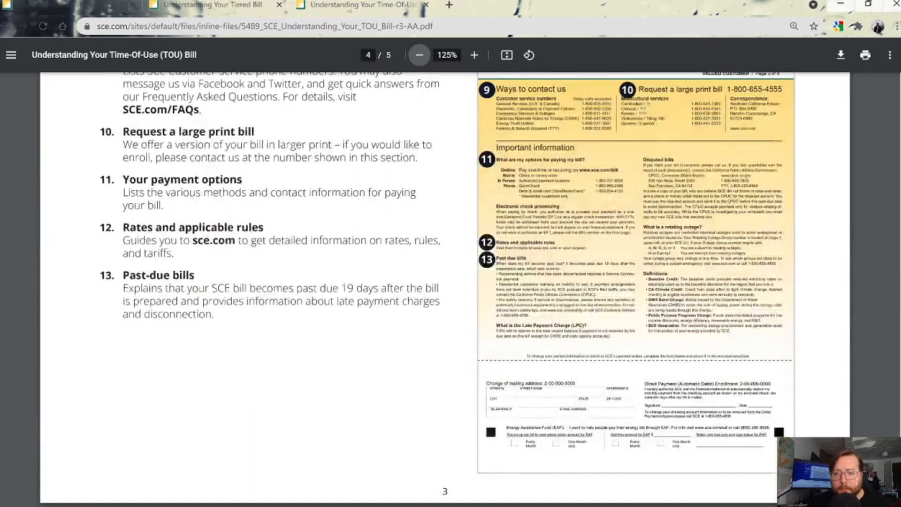
- Scroll down to the guide's final page covering usage and charges
scroll("down", 3)
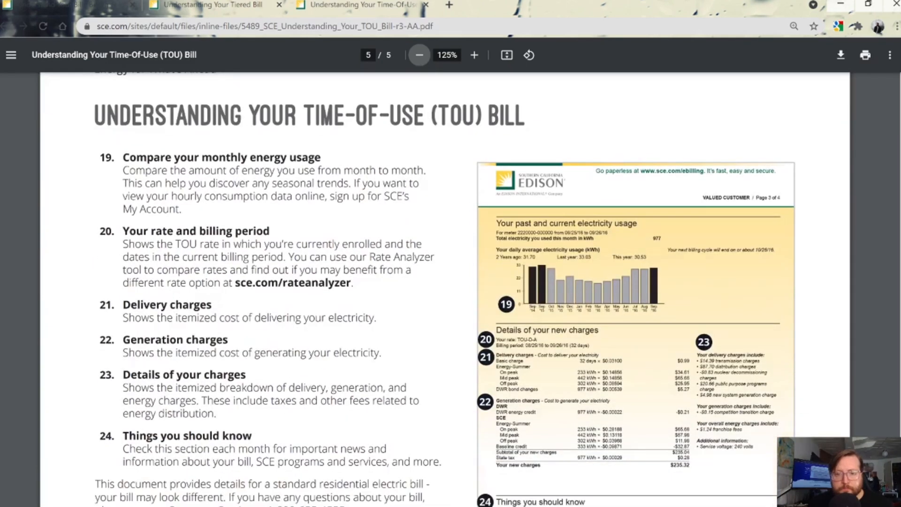
mouse_move(444, 122)
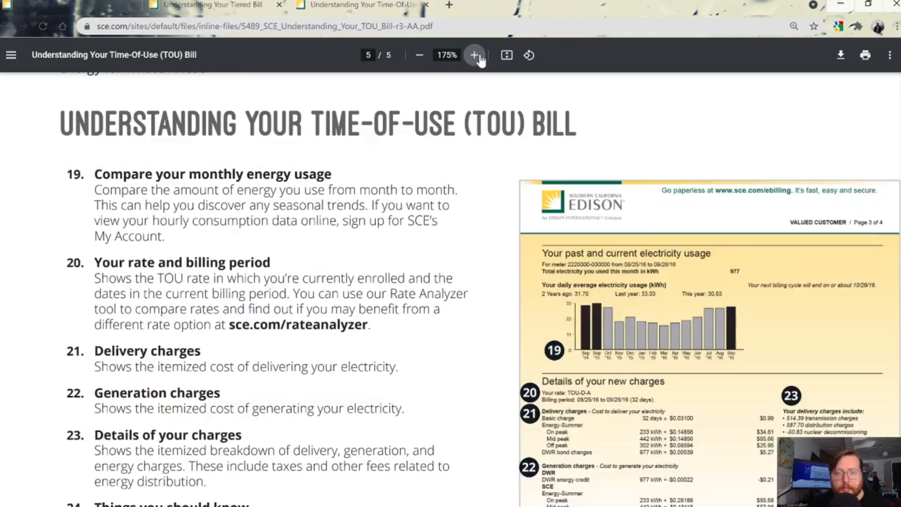
- Zoom the final page toward 175% so the sample bill's charge details come into focus
left_click(473, 55)
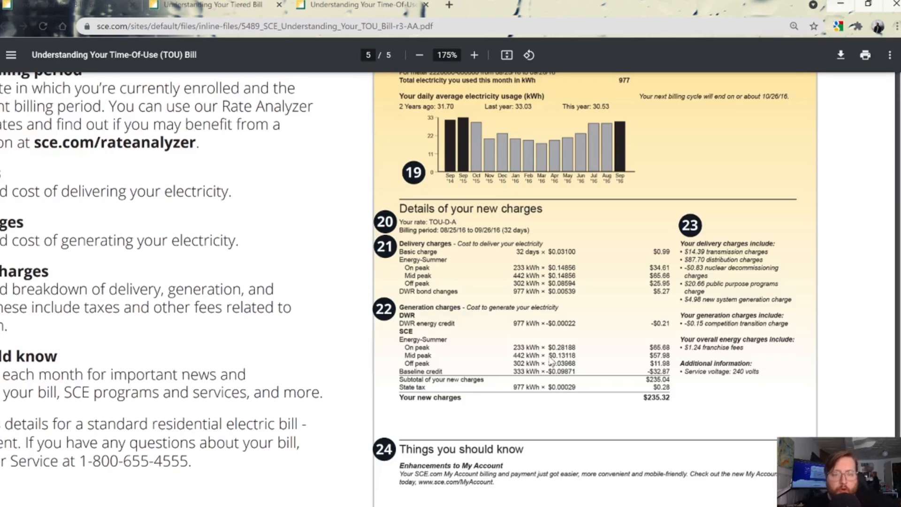
mouse_move(488, 198)
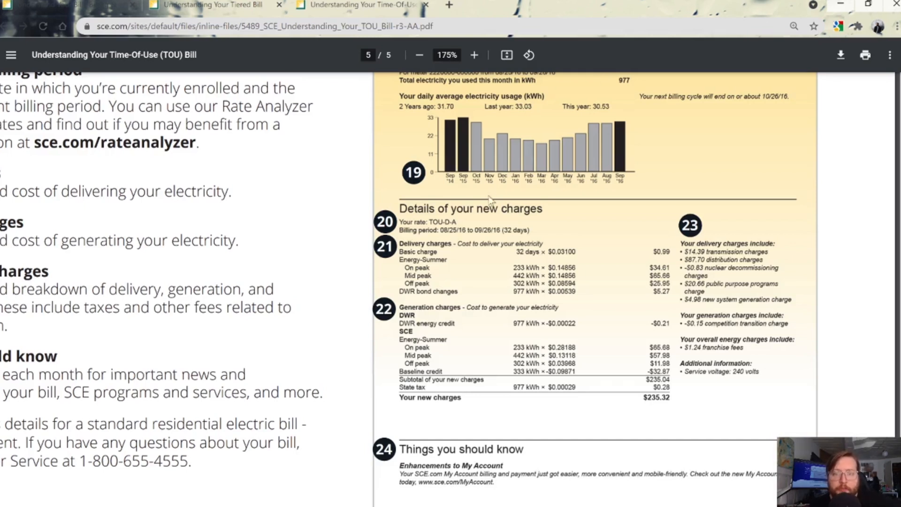
mouse_move(442, 231)
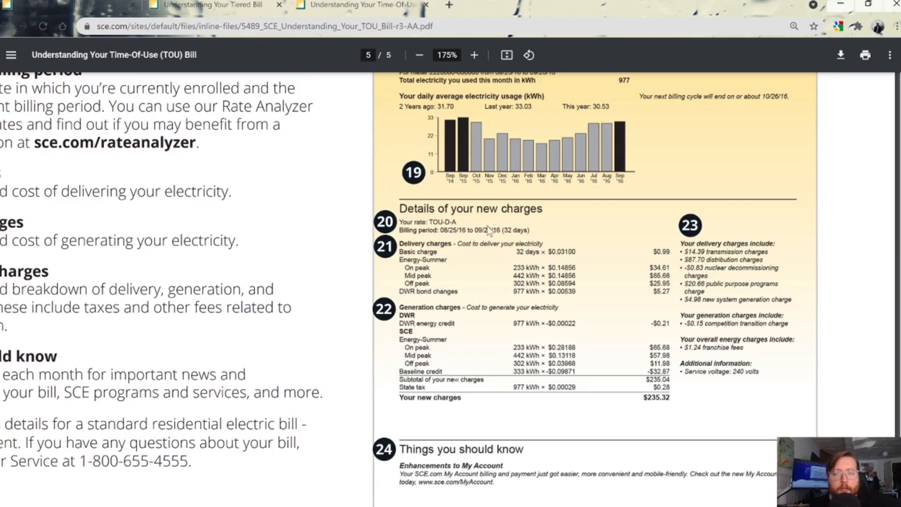
mouse_move(511, 241)
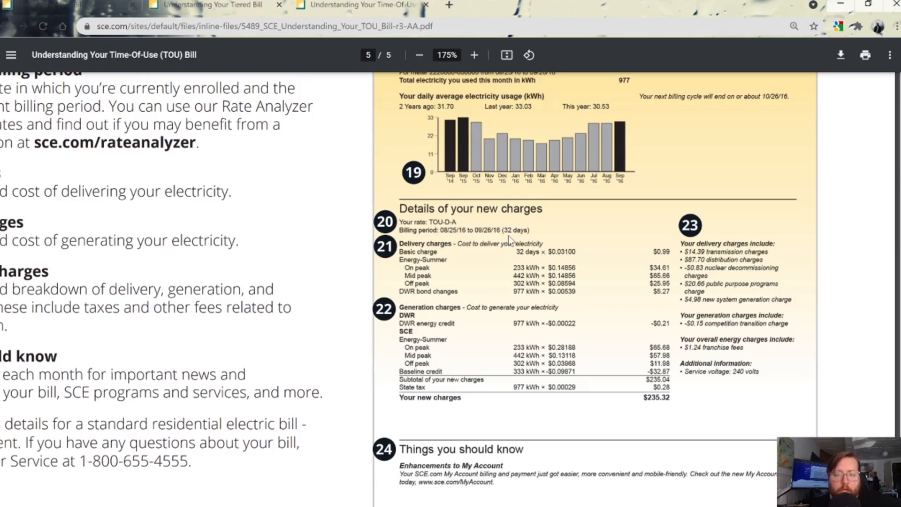
mouse_move(474, 263)
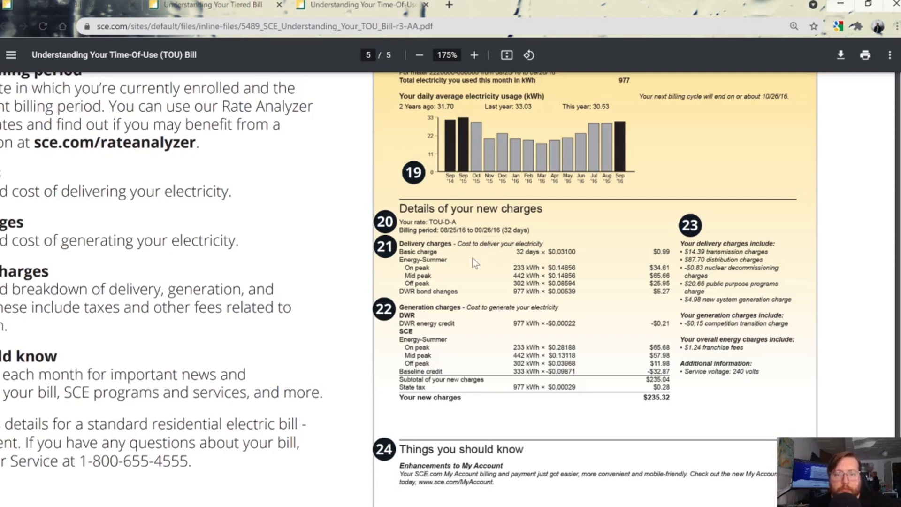
mouse_move(441, 293)
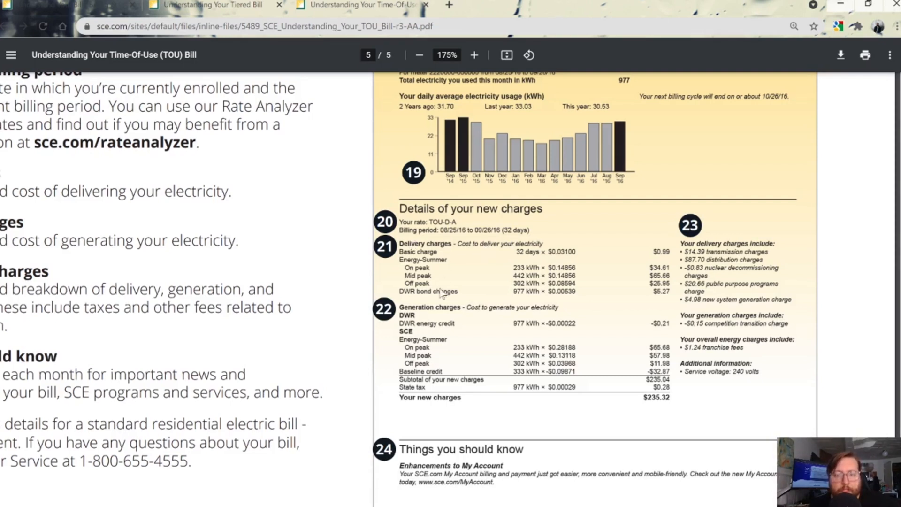
mouse_move(415, 386)
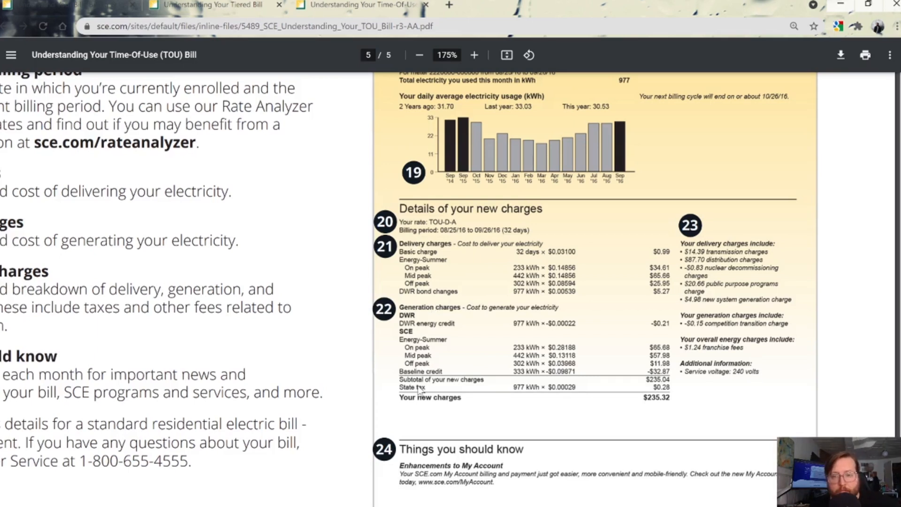
mouse_move(445, 288)
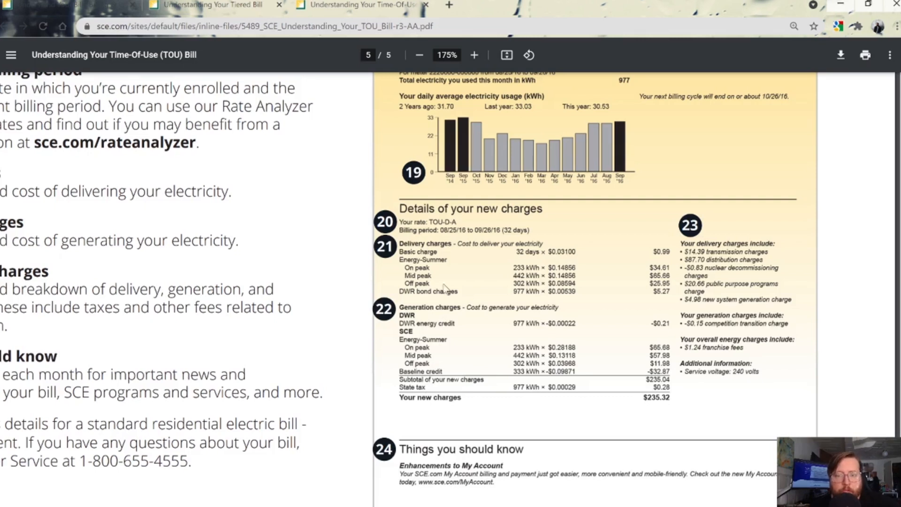
mouse_move(434, 273)
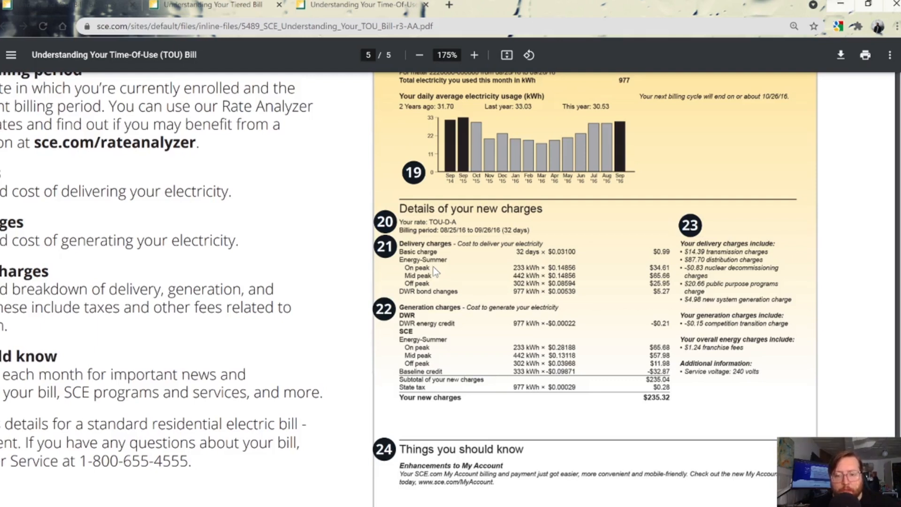
mouse_move(458, 280)
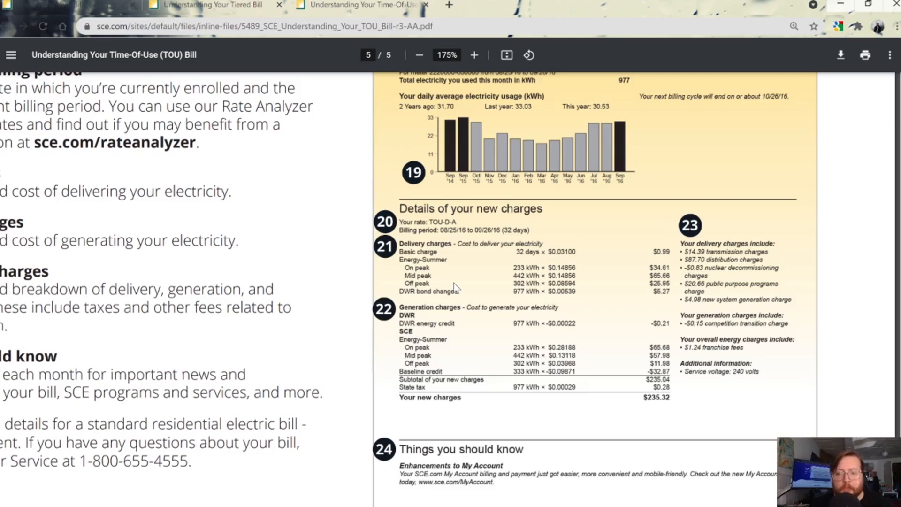
mouse_move(466, 300)
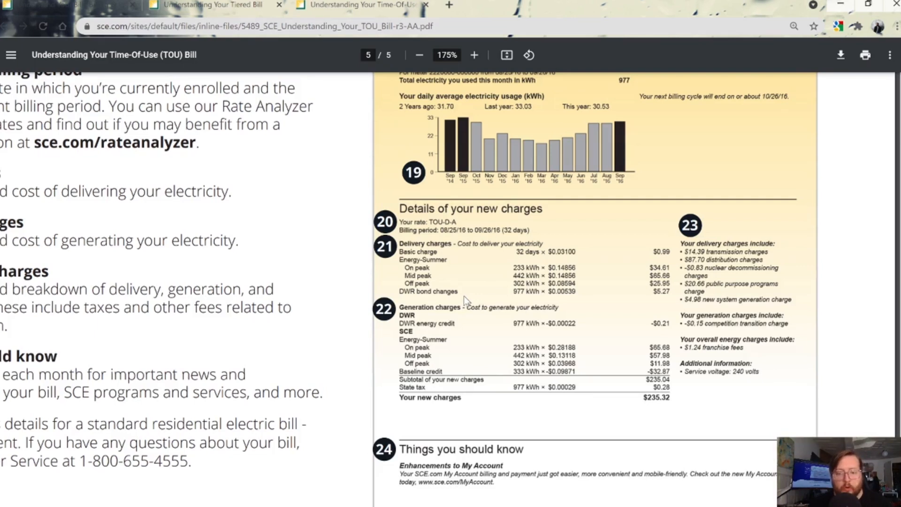
mouse_move(528, 498)
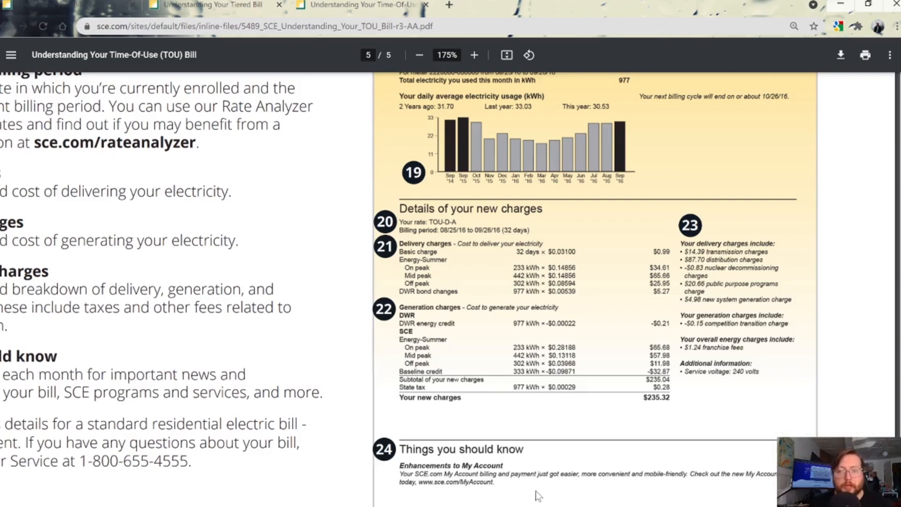
mouse_move(560, 476)
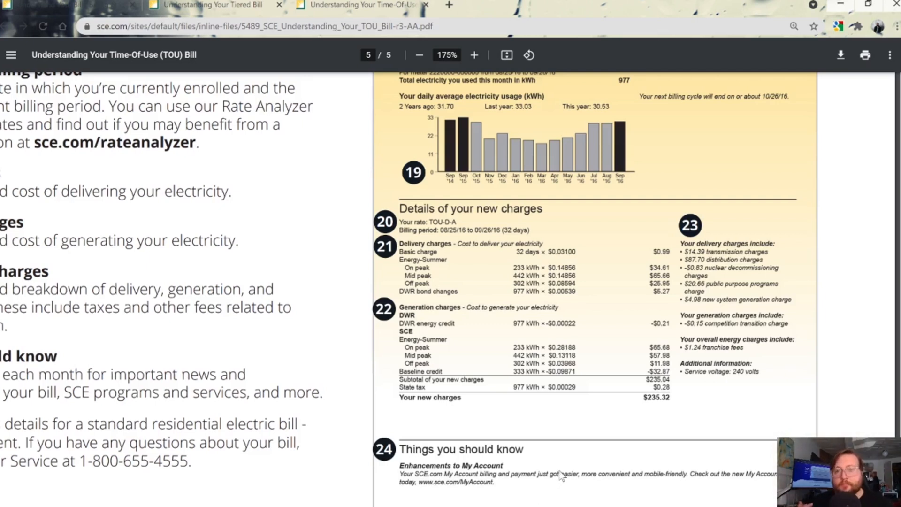